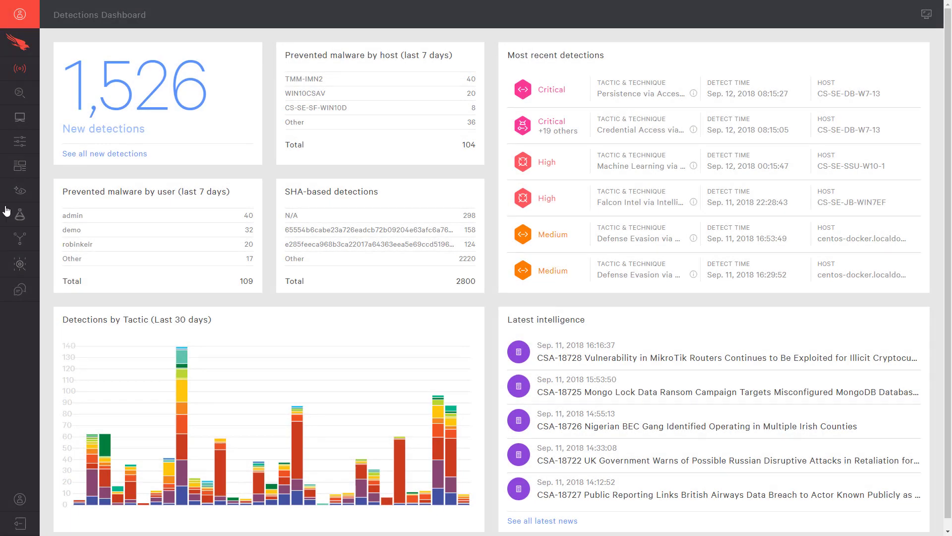
# Go to Spotlight's List of Vulnerabilities to view critical Windows CVEs across all companies.
pyautogui.click(20, 213)
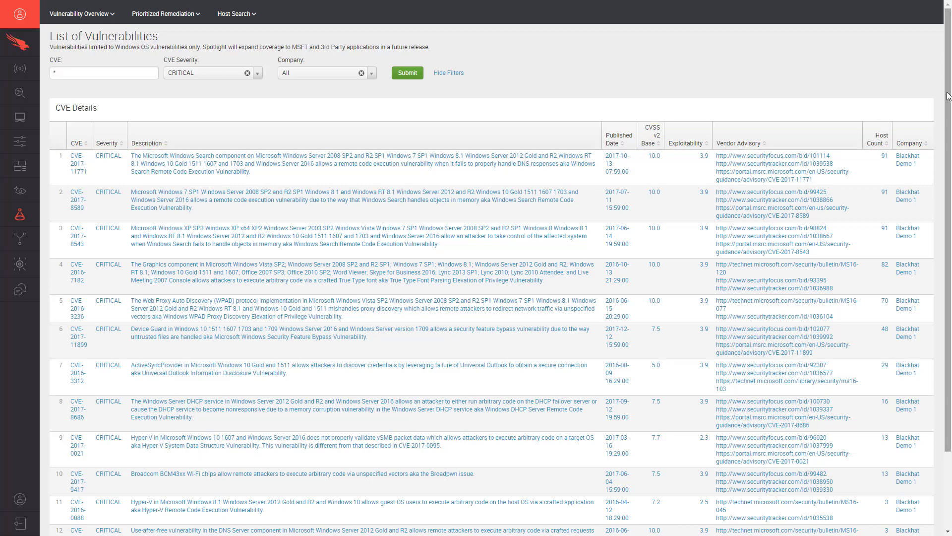
# Export the critical CVE list as critical.csv, then move on to Search by Vulnerability.
pyautogui.scroll(-3)
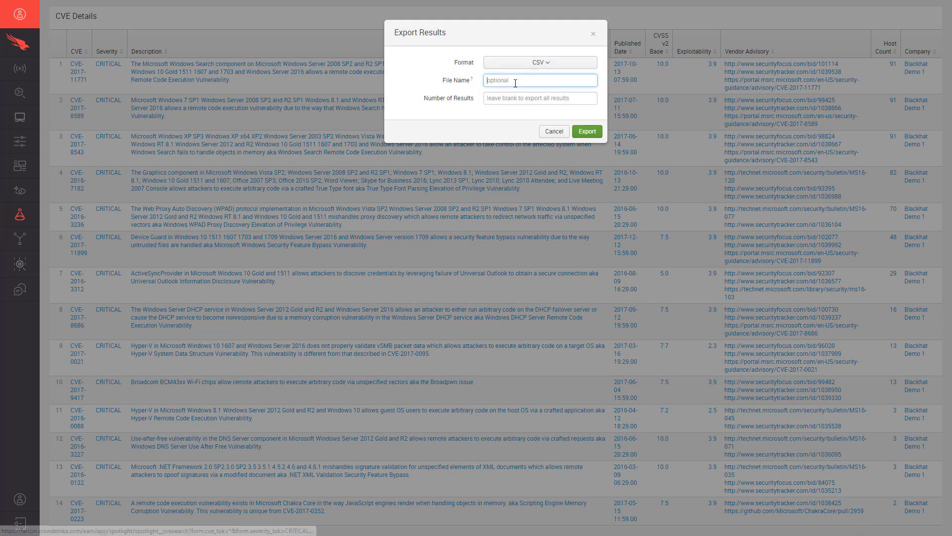
pyautogui.write('critical')
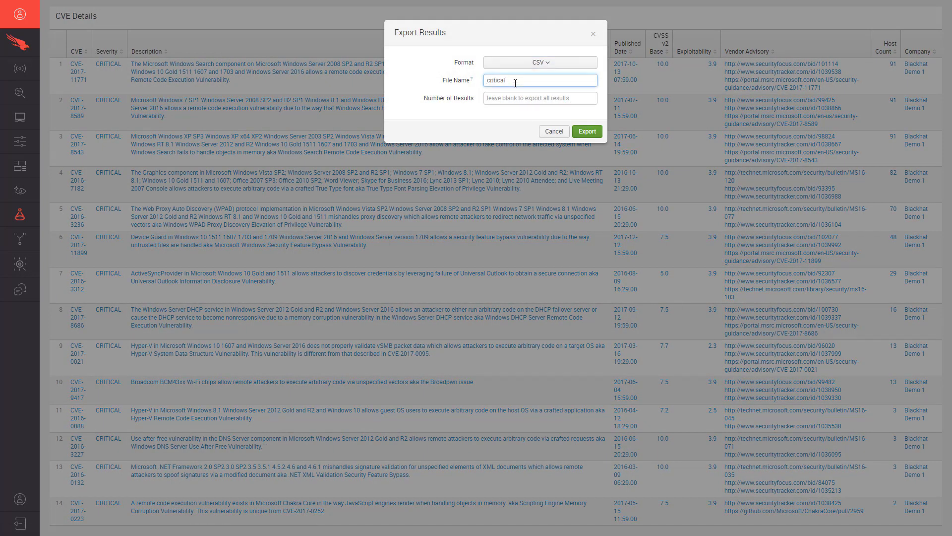
pyautogui.click(585, 131)
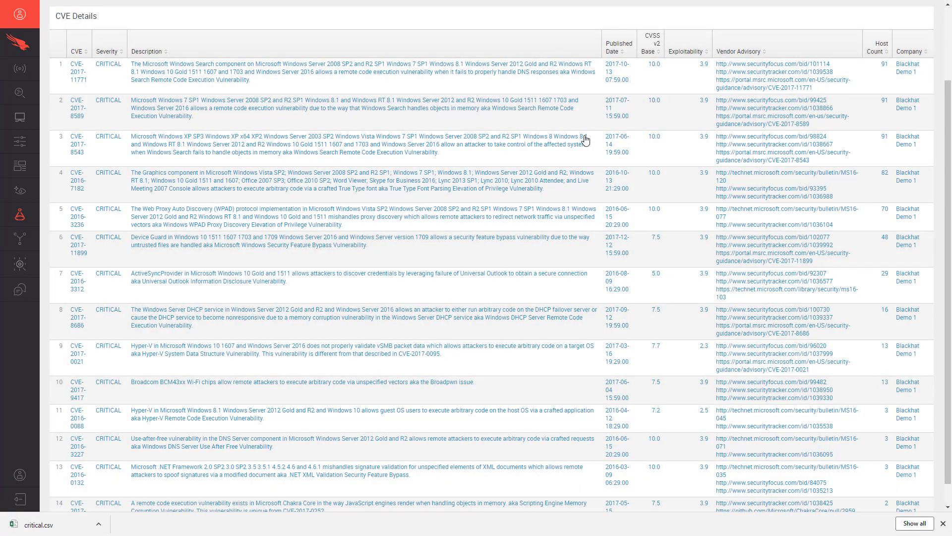
pyautogui.moveTo(878, 453)
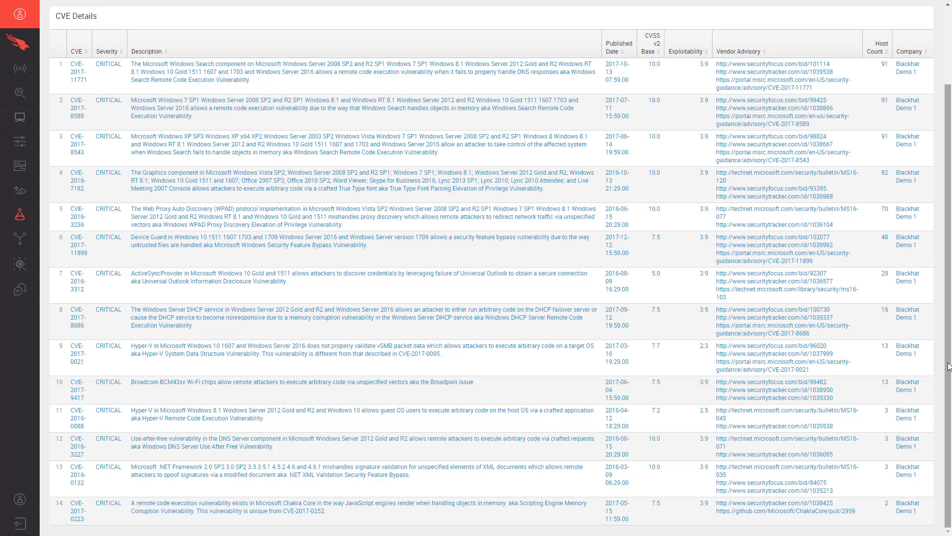
pyautogui.click(166, 13)
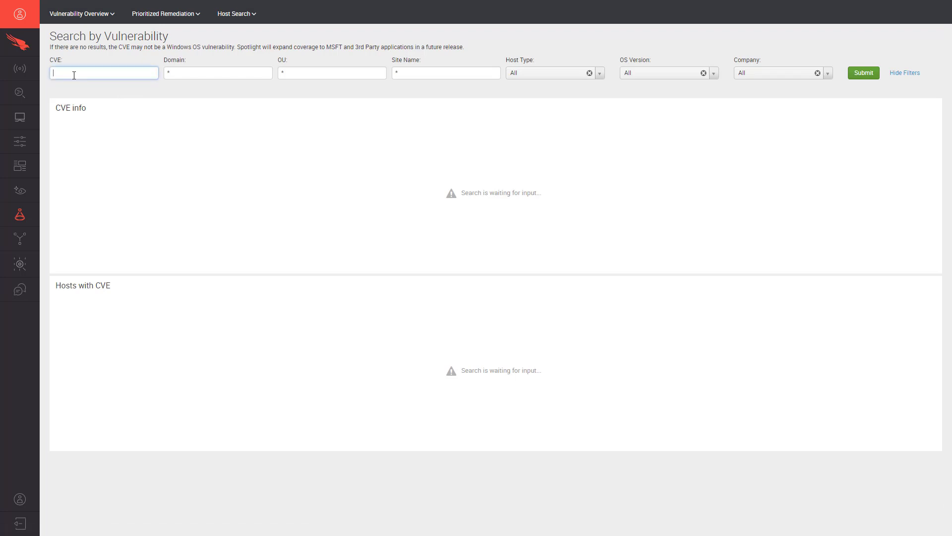
# Search for CVE-2018-8124 and load its details with the Hosts with CVE table.
pyautogui.write('CVE-2018-8124')
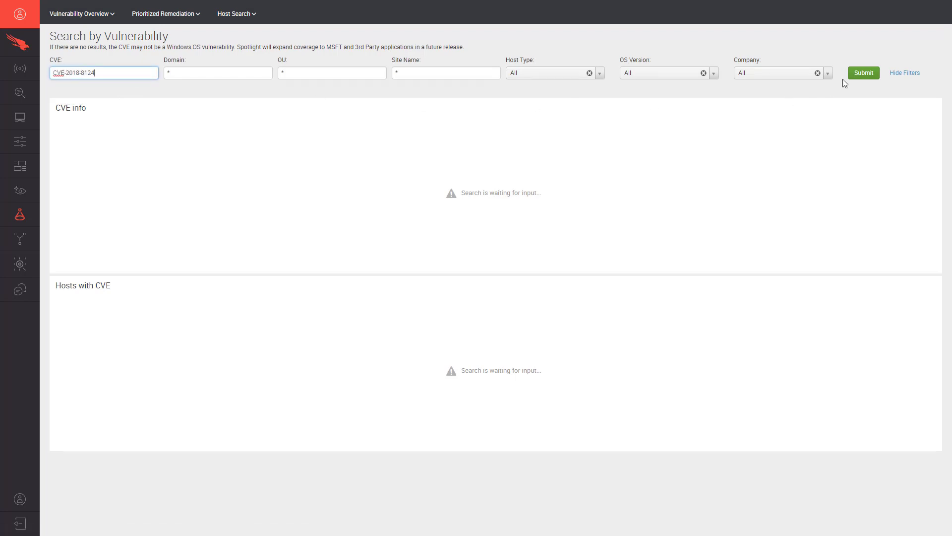
pyautogui.click(863, 73)
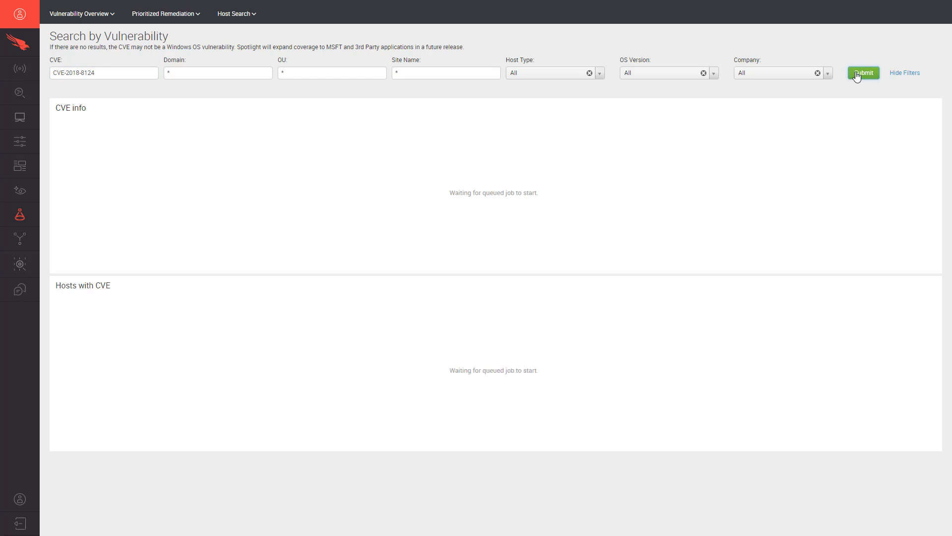
pyautogui.click(863, 72)
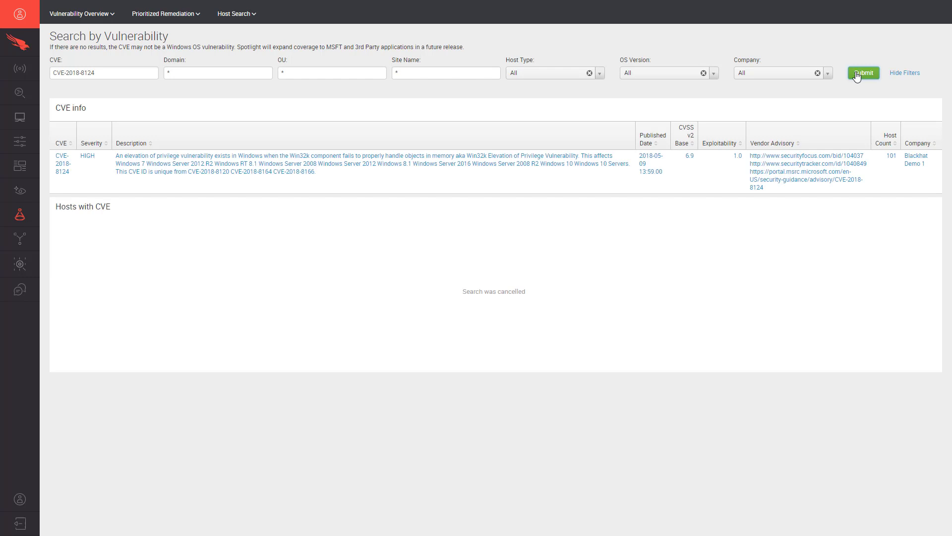
pyautogui.click(863, 72)
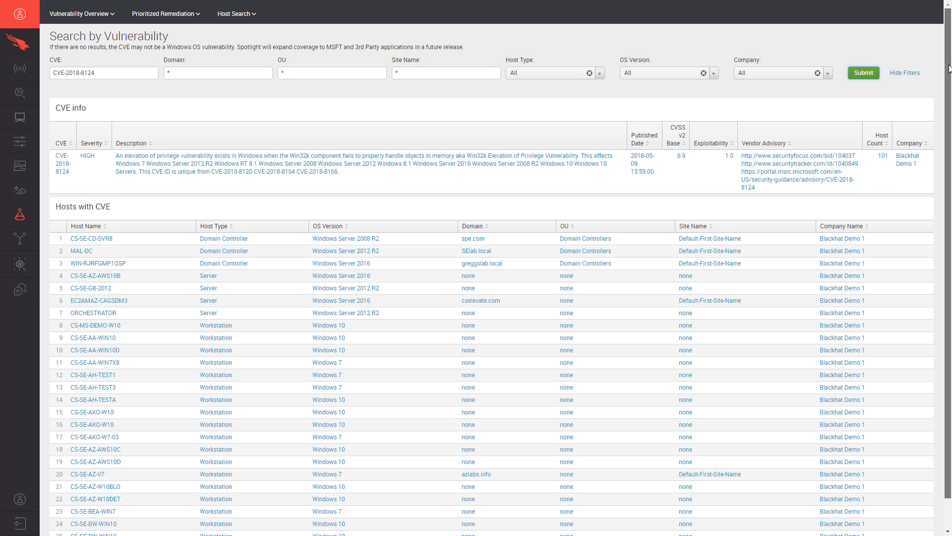
pyautogui.scroll(-3)
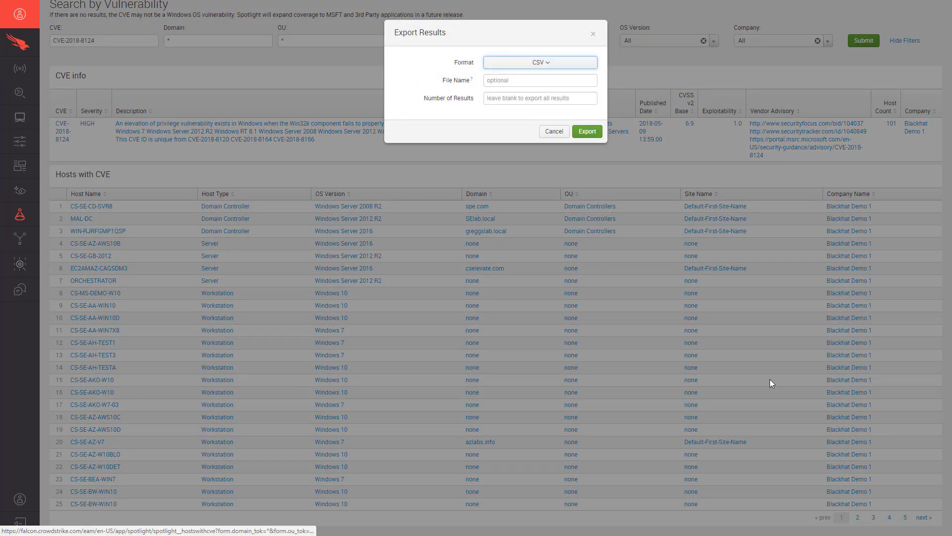
# Export the hosts affected by CVE-2018-8124 as a CSV named 2018-8124.
pyautogui.write('2018-8124')
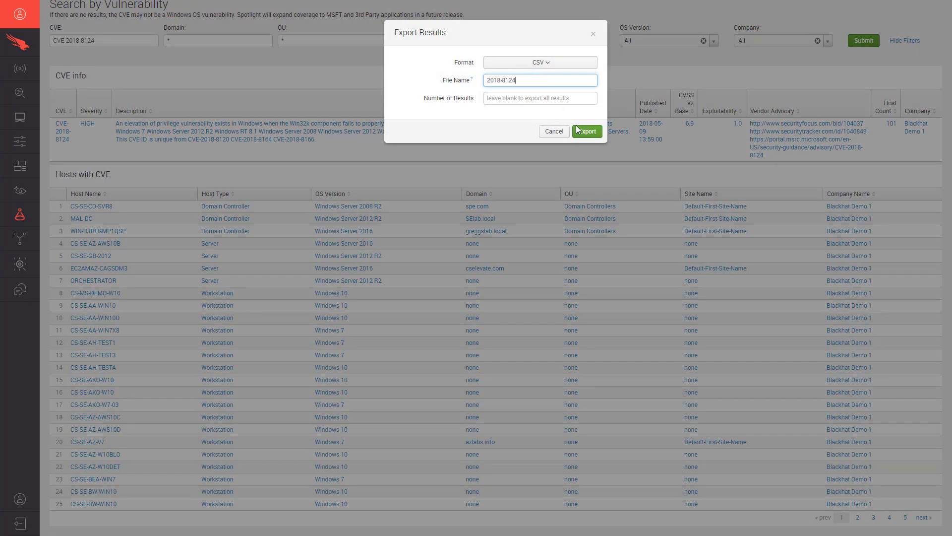
pyautogui.click(585, 131)
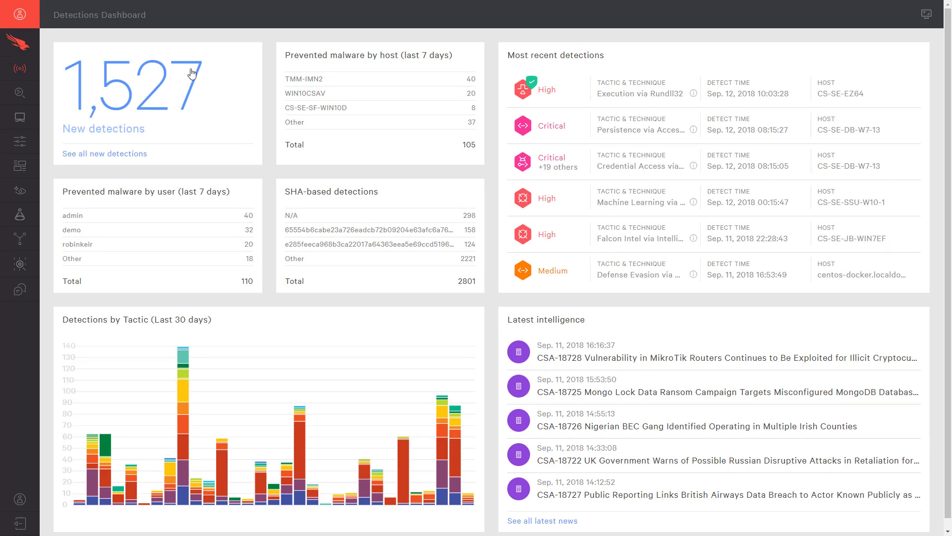
pyautogui.moveTo(329, 88)
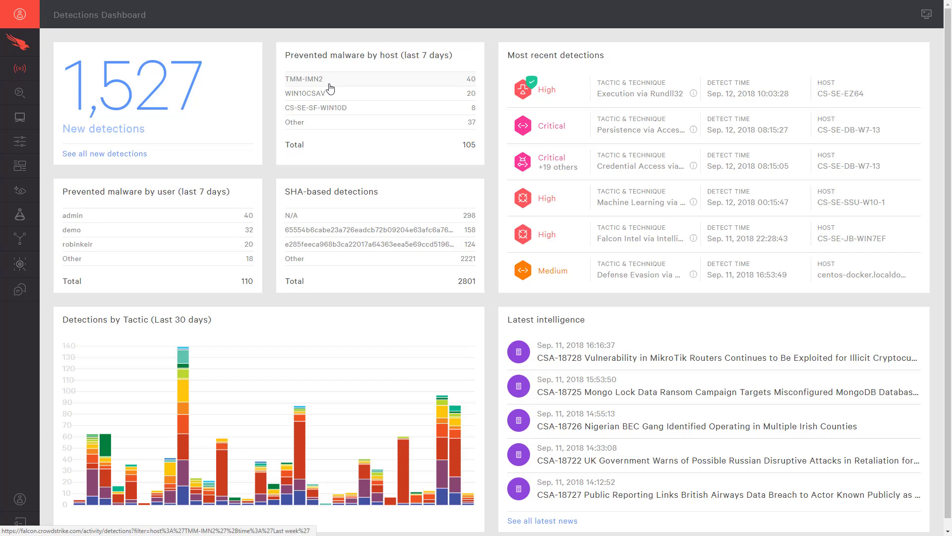
# Show last week's detections for host TMM-IMN2 from Prevented malware by host.
pyautogui.click(311, 79)
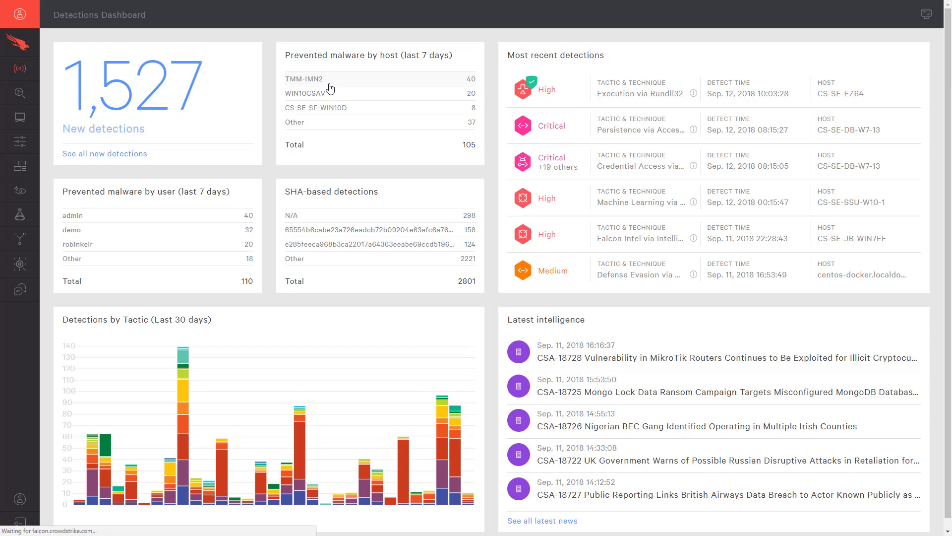
pyautogui.moveTo(332, 85)
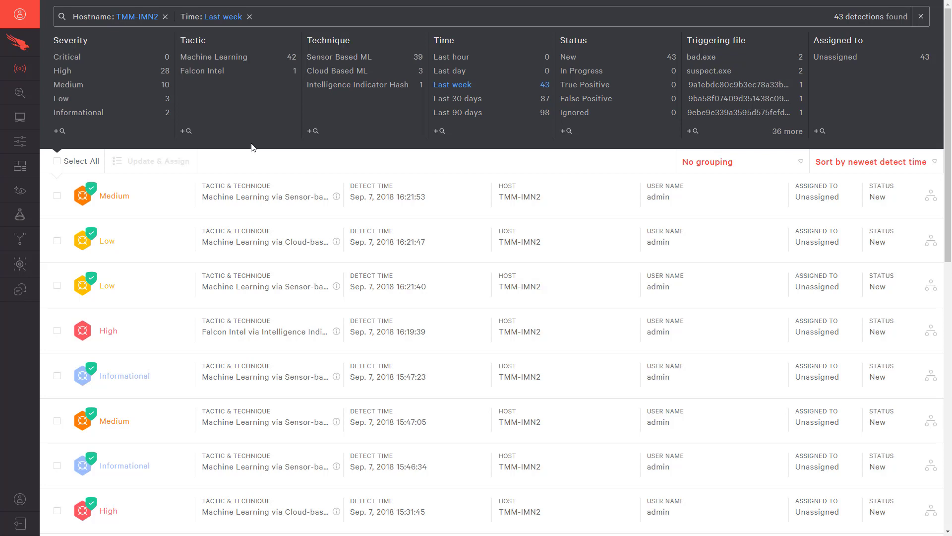
# Filter to the Falcon Intel detection and reach the FANCY BEAR actor in Related Intelligence.
pyautogui.click(203, 71)
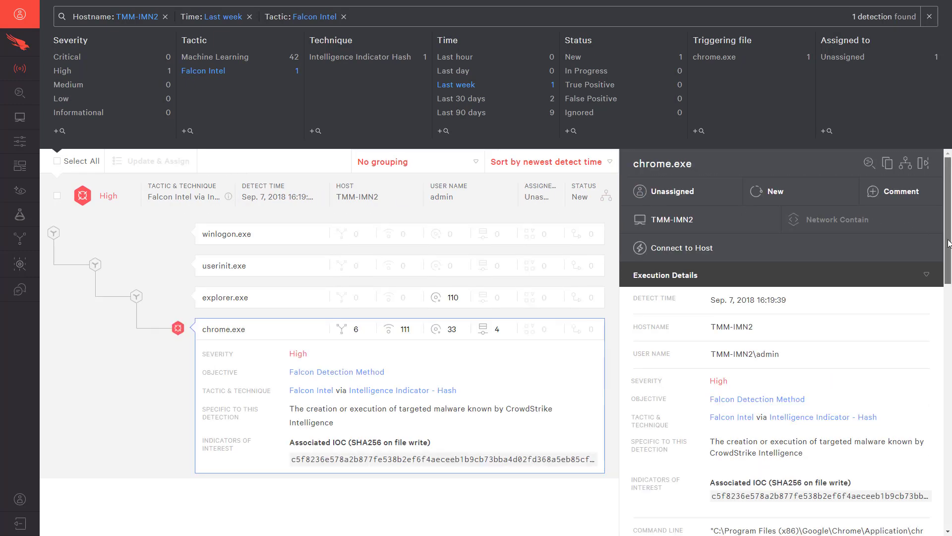
pyautogui.scroll(-3)
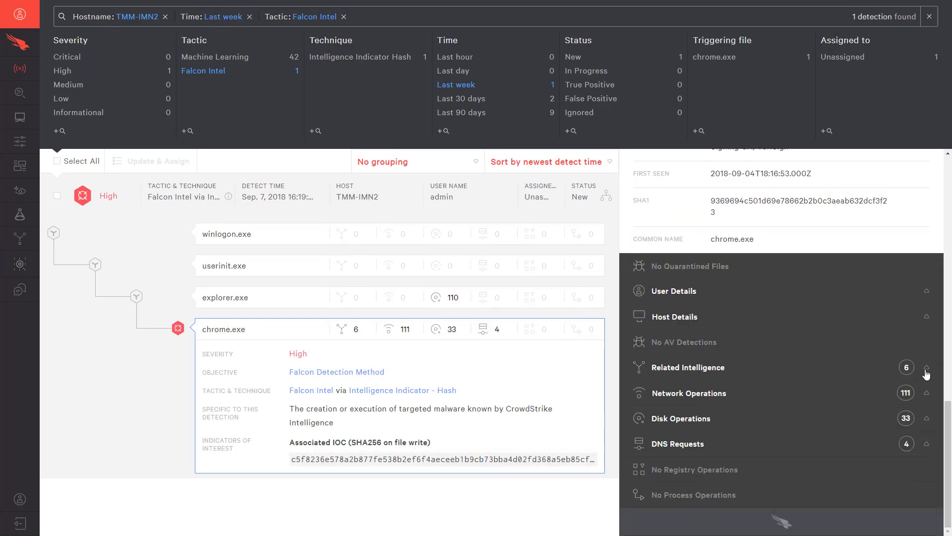
pyautogui.scroll(-3)
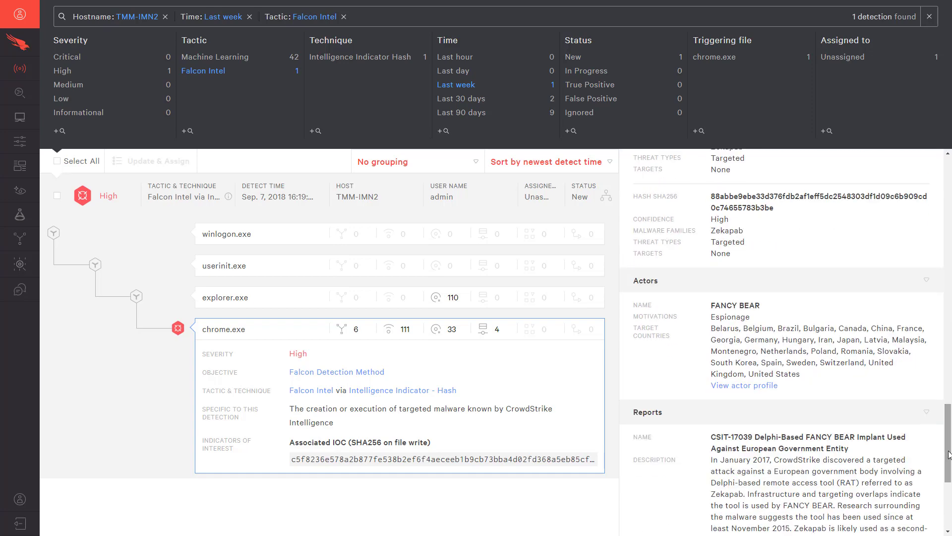
pyautogui.click(743, 385)
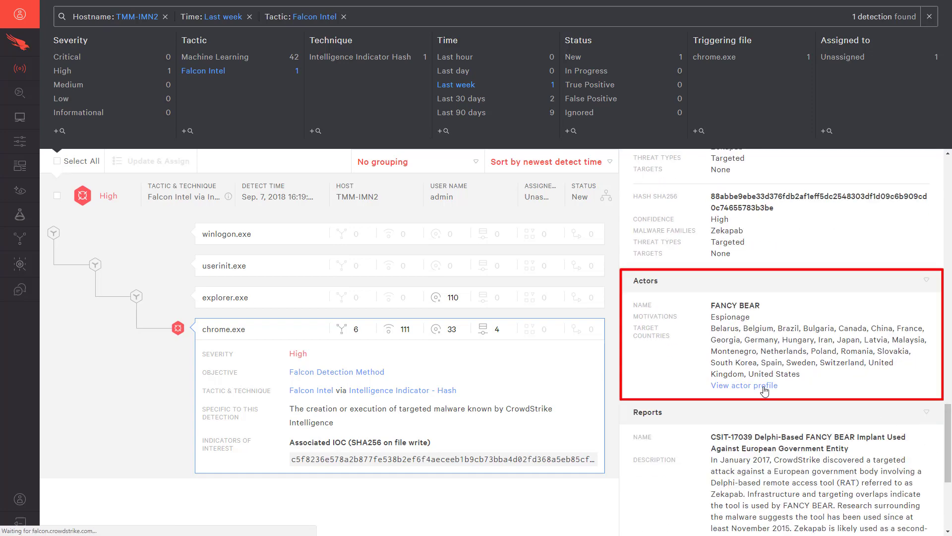
pyautogui.click(744, 385)
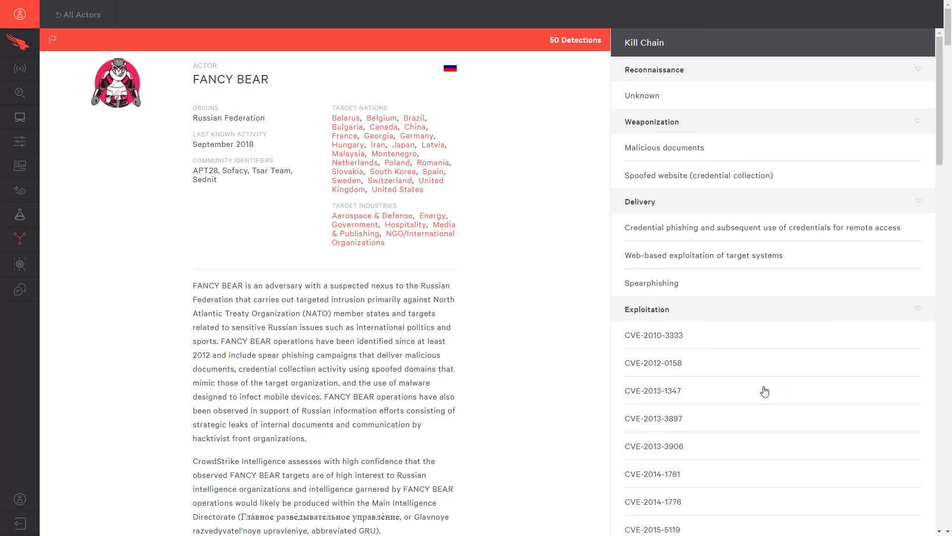
pyautogui.scroll(-3)
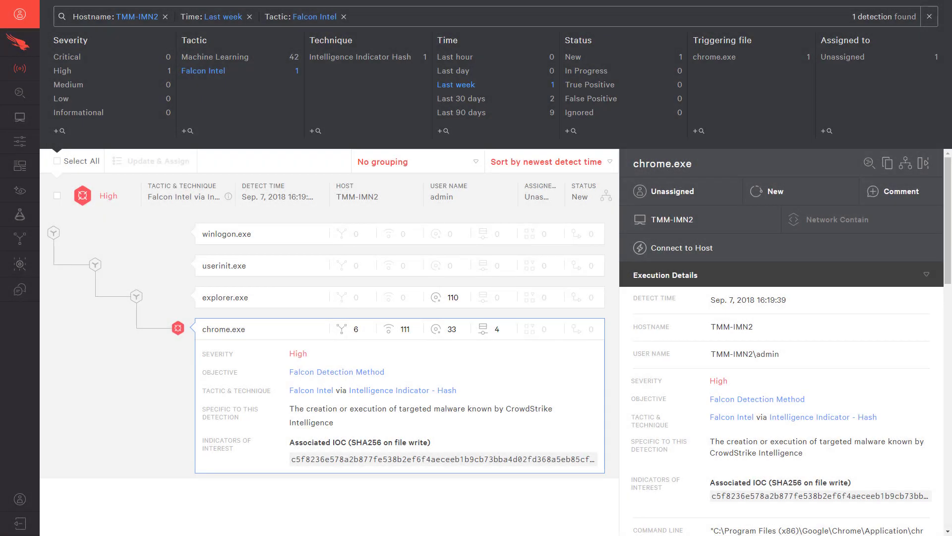
# Select and copy the HOSTNAME value TMM-IMN2 from Execution Details.
pyautogui.doubleClick(727, 326)
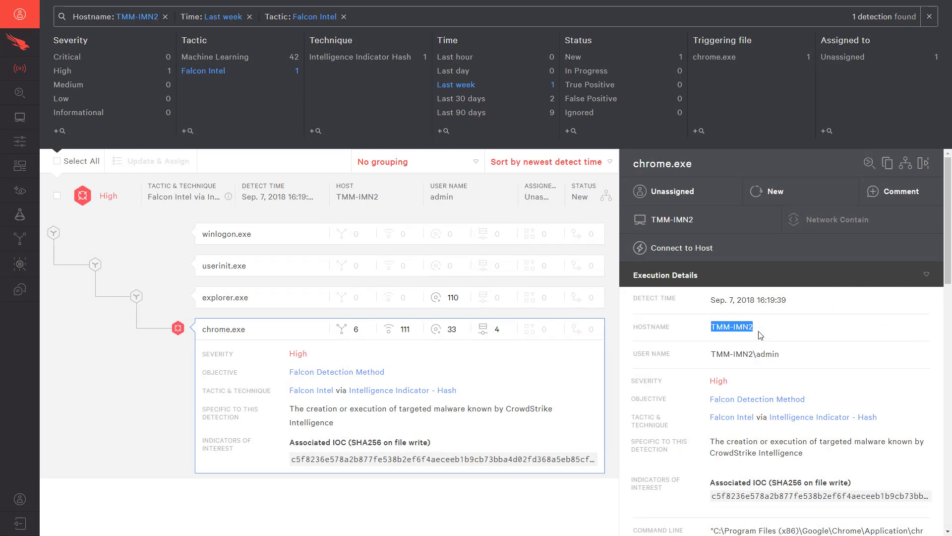
pyautogui.moveTo(20, 214)
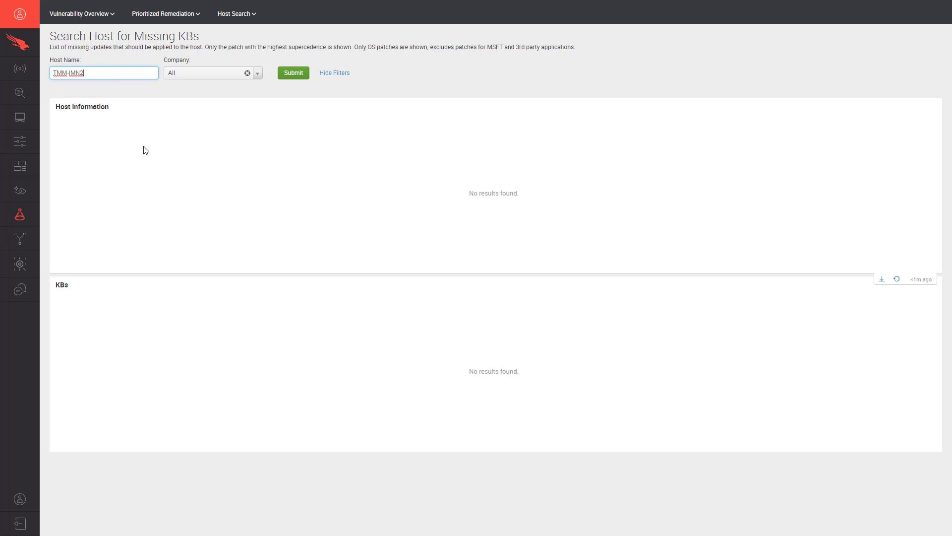
# Run the missing-KB search for host TMM-IMN2, returning Windows 10 details and KB4343897.
pyautogui.click(293, 72)
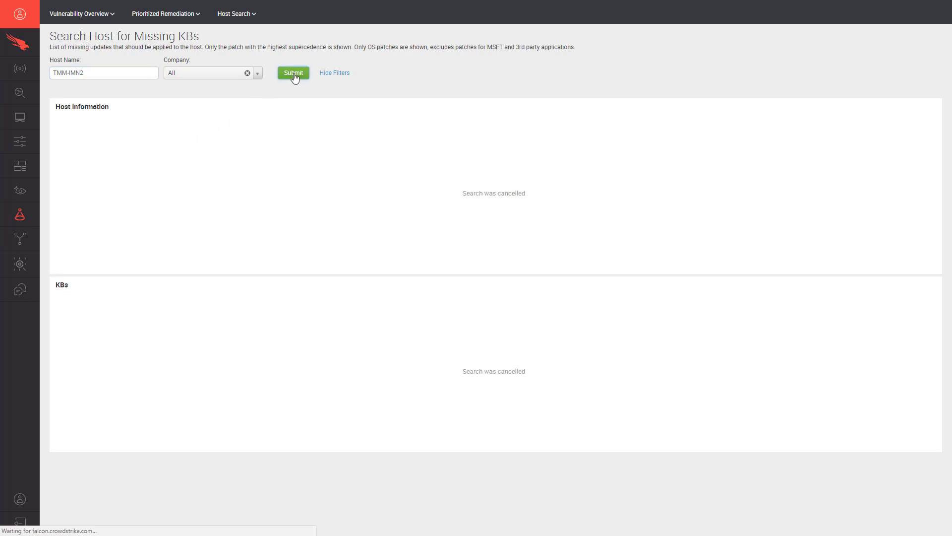
pyautogui.click(292, 73)
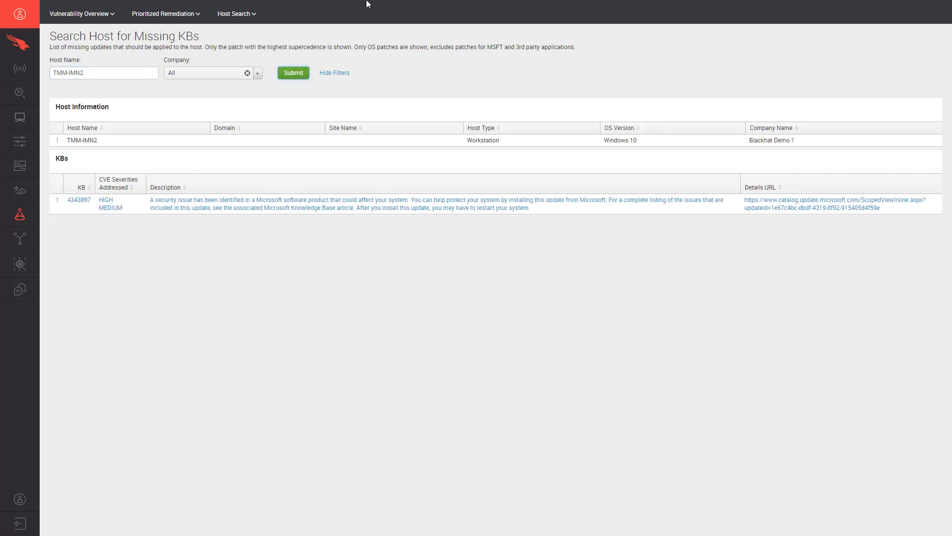